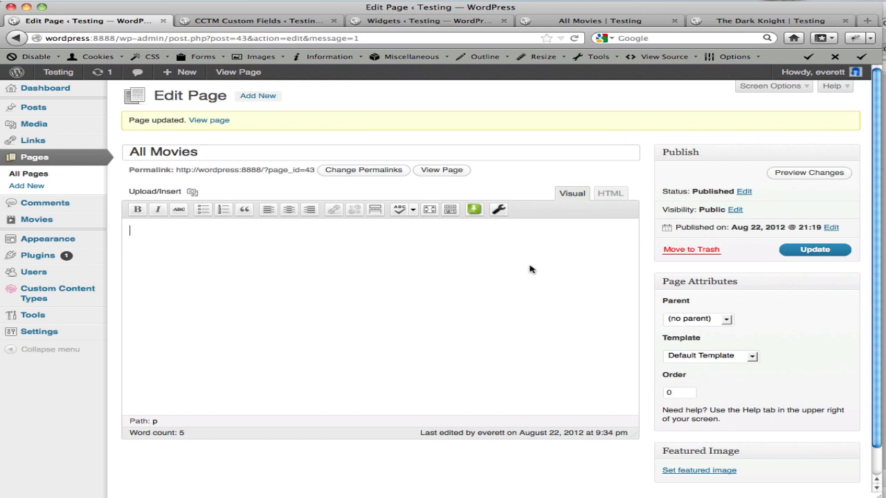
pyautogui.moveTo(452, 225)
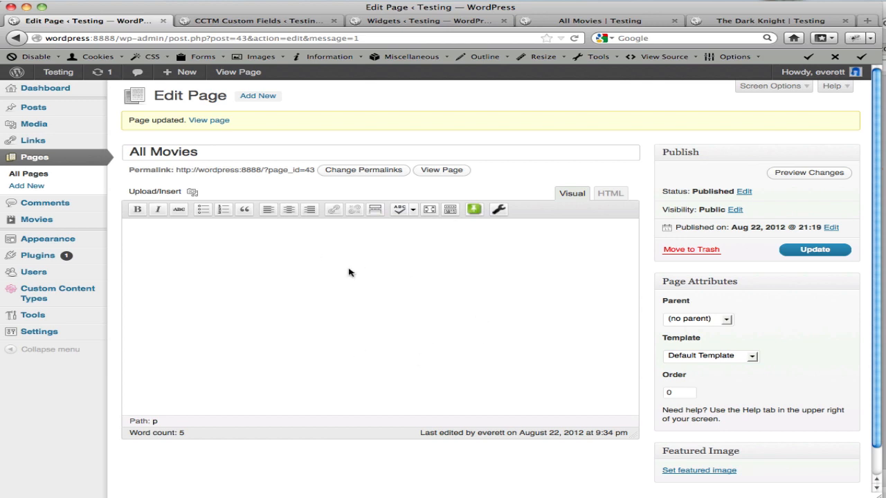
pyautogui.moveTo(464, 271)
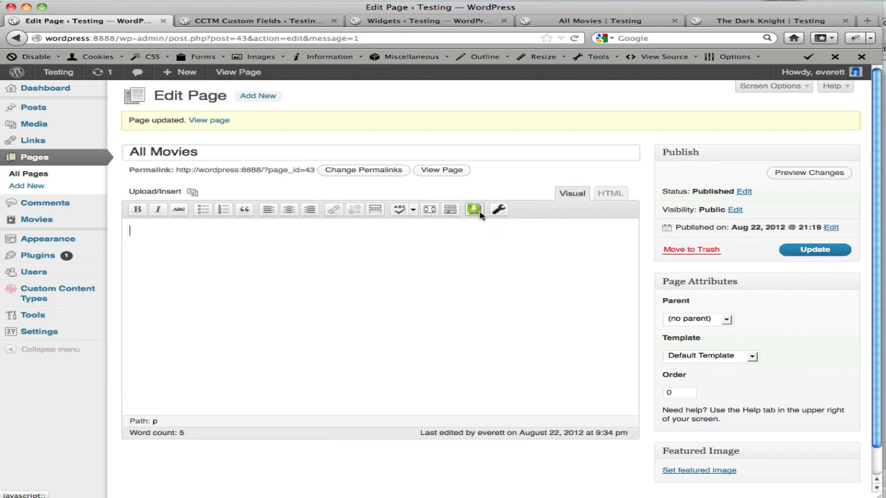
# Step: Set the post listing to movie posts, limit 3, ascending, ordered by post_title
pyautogui.click(475, 209)
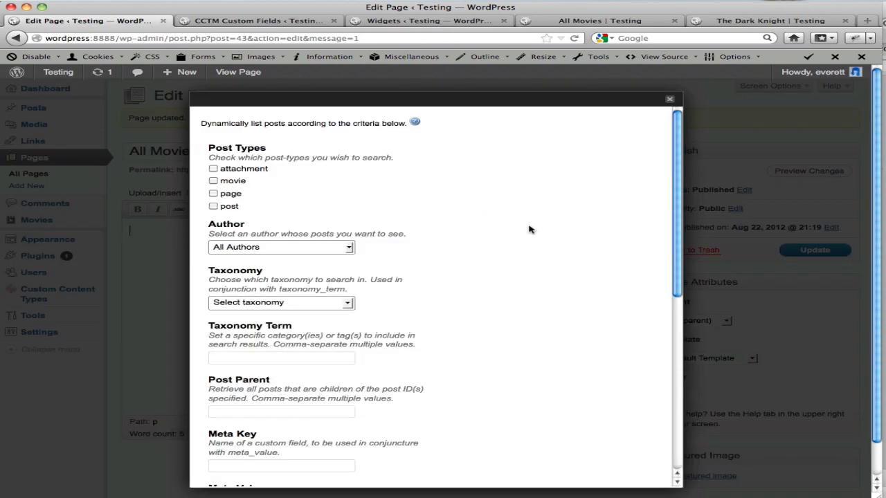
pyautogui.scroll(-3)
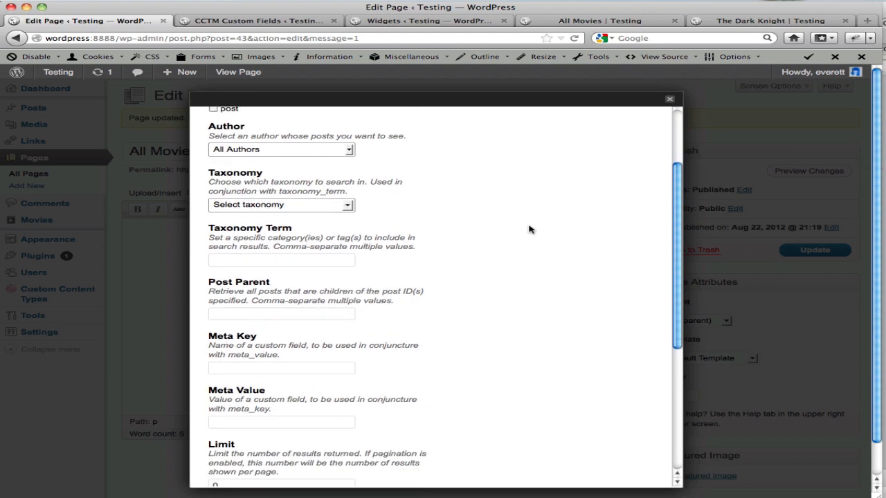
pyautogui.scroll(-3)
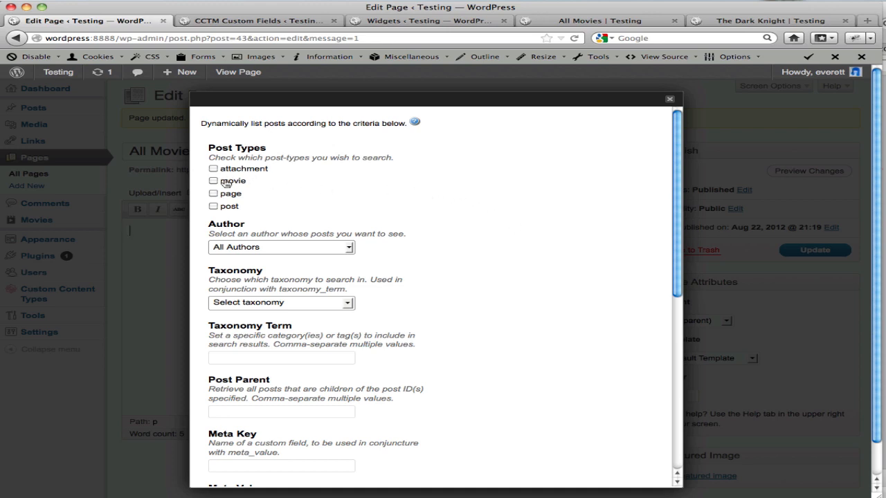
pyautogui.click(214, 181)
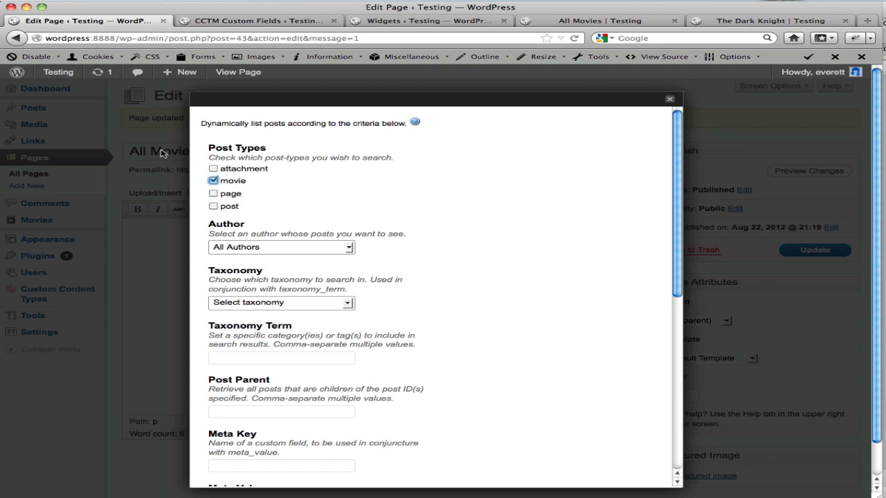
pyautogui.moveTo(276, 210)
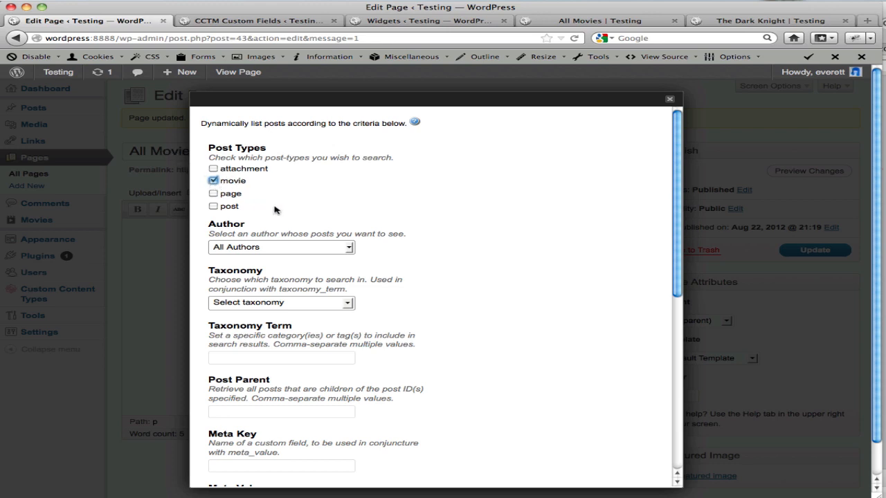
pyautogui.scroll(-3)
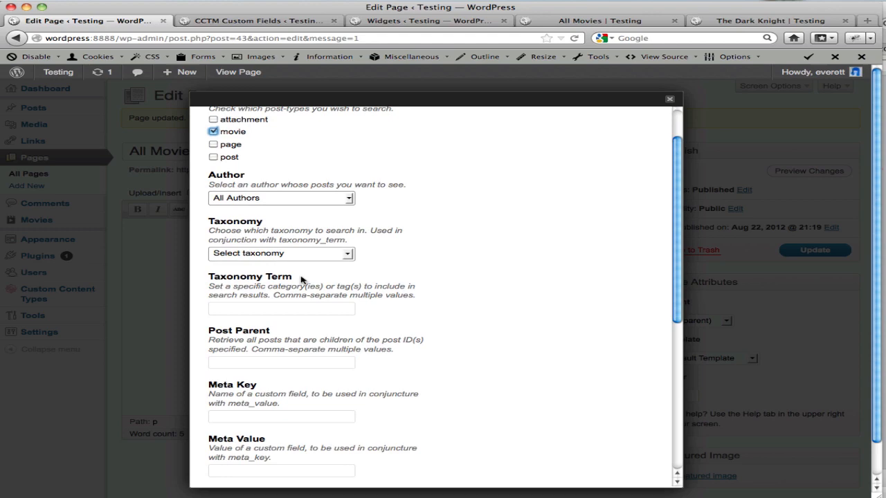
pyautogui.scroll(-3)
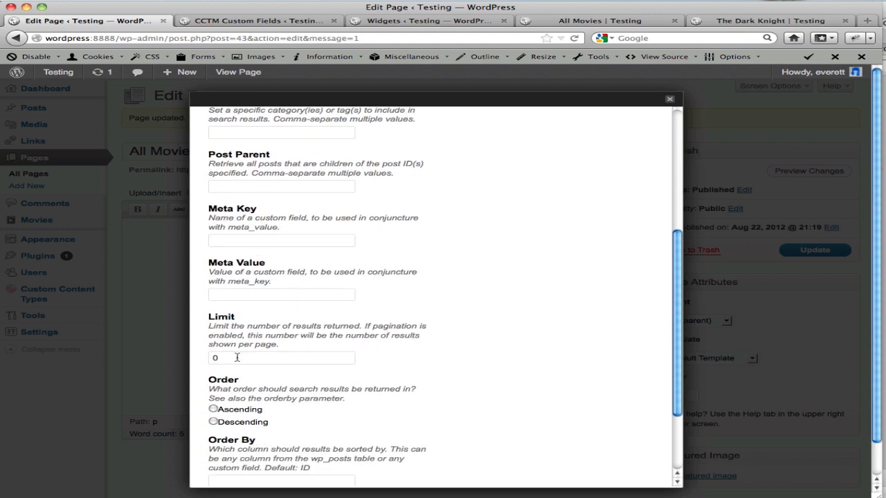
pyautogui.write('3')
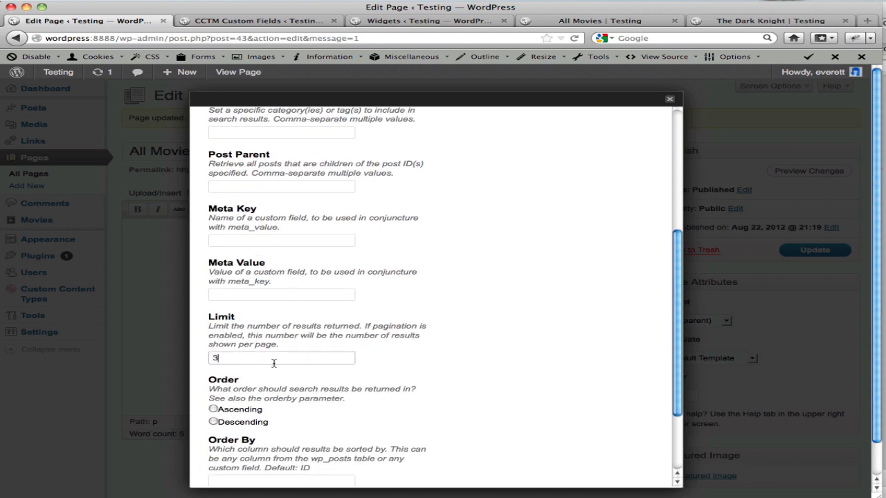
pyautogui.scroll(-3)
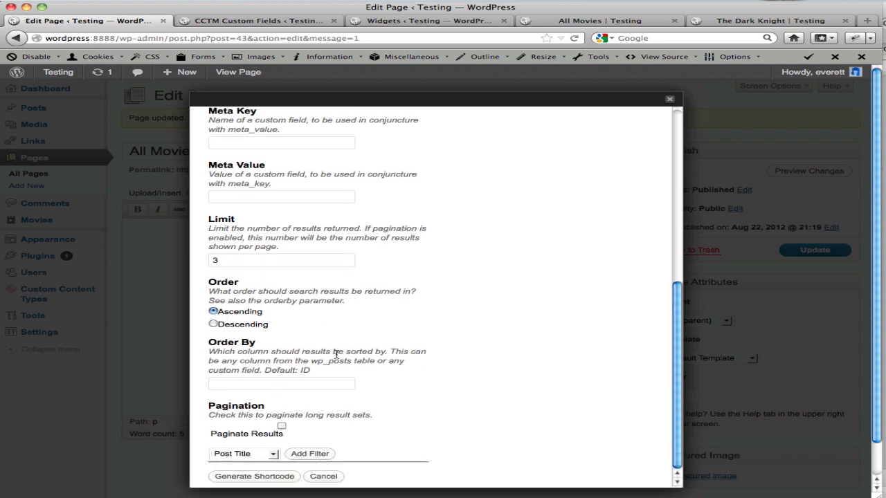
pyautogui.moveTo(237, 336)
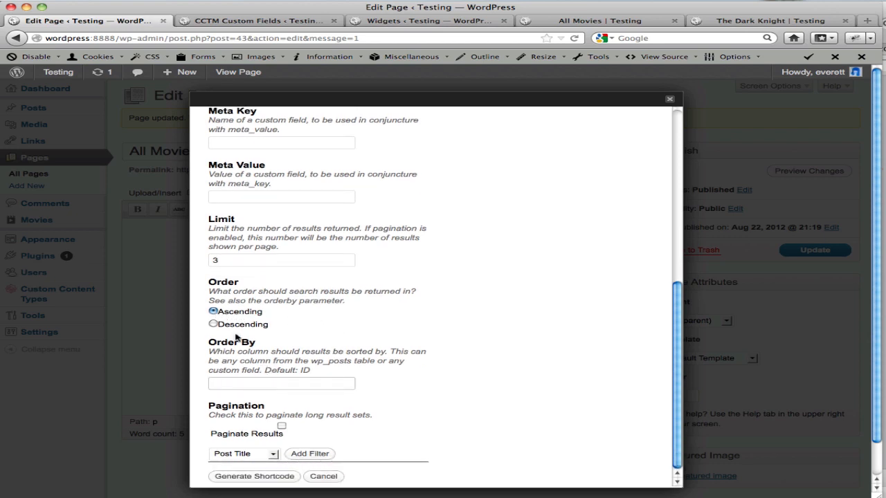
pyautogui.write('post_title')
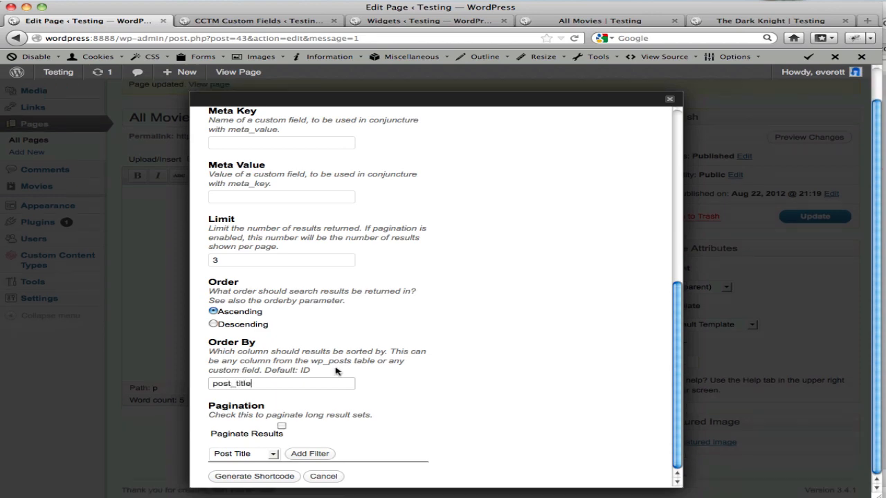
# Step: Insert the generated movie shortcode into All Movies, update the page, and open Custom Fields
pyautogui.click(257, 476)
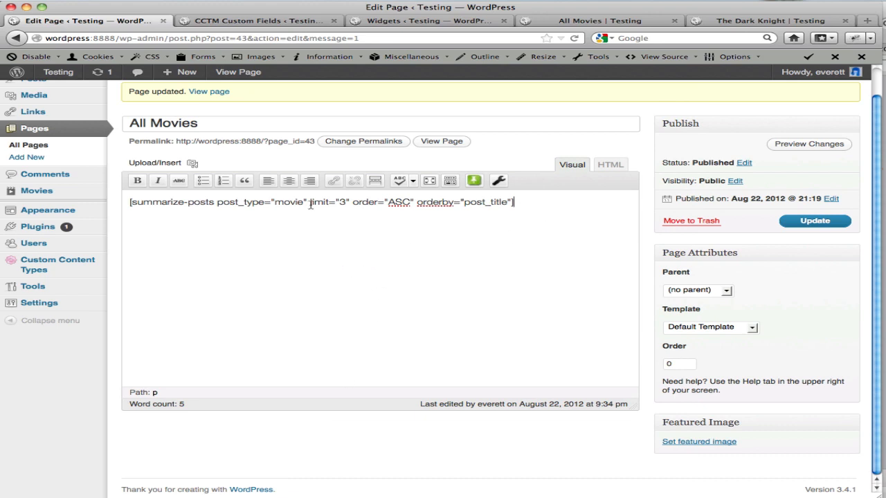
pyautogui.click(831, 220)
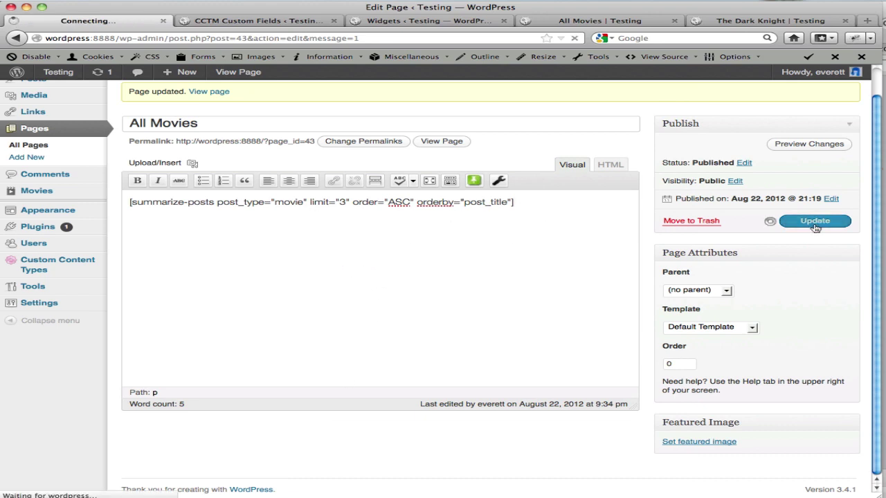
pyautogui.click(814, 220)
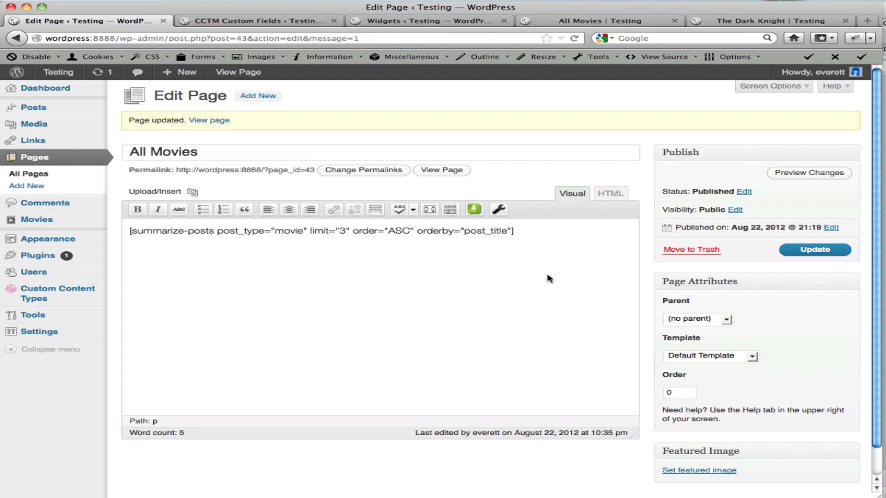
pyautogui.click(280, 17)
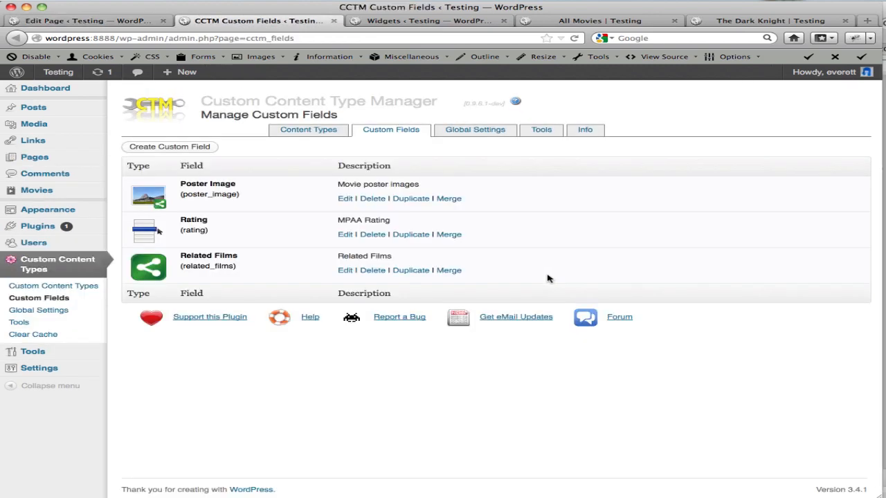
# Step: Reload the live All Movies page and scroll to its three listed movies
pyautogui.click(606, 23)
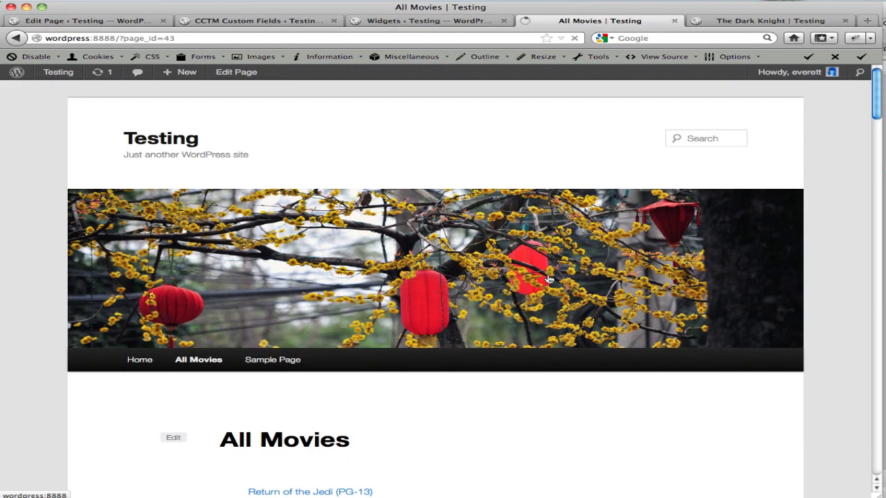
pyautogui.scroll(-3)
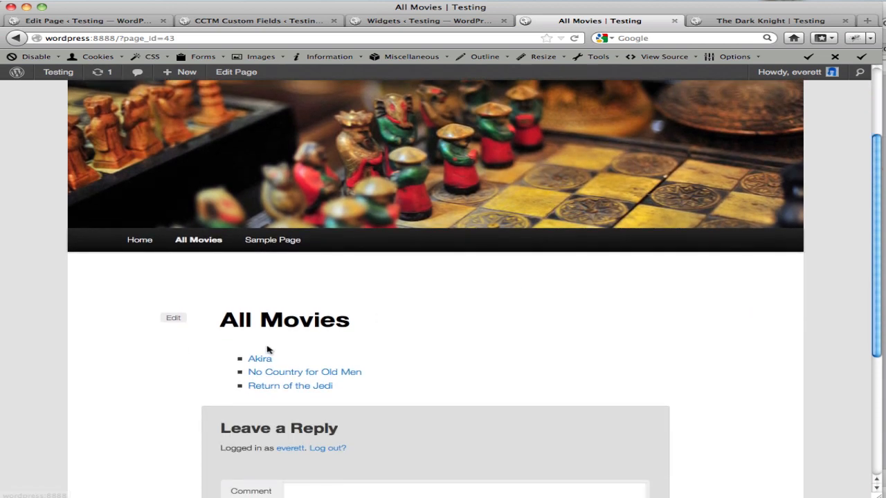
pyautogui.moveTo(258, 393)
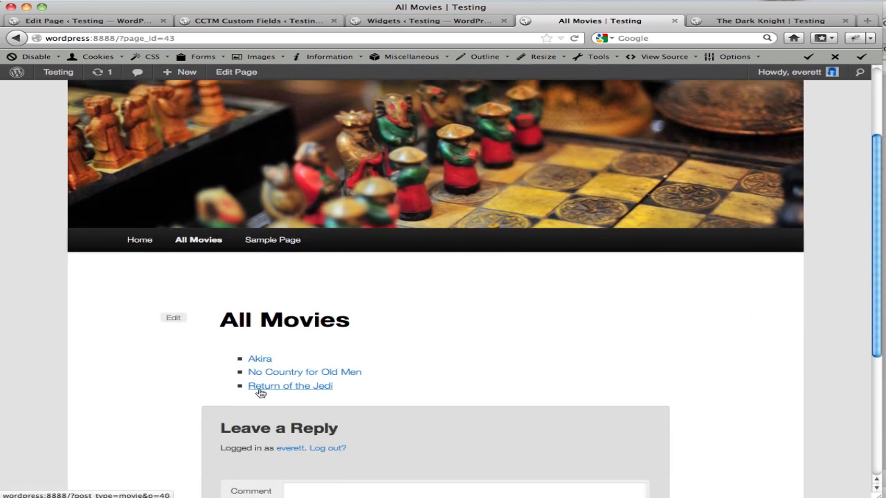
pyautogui.moveTo(262, 361)
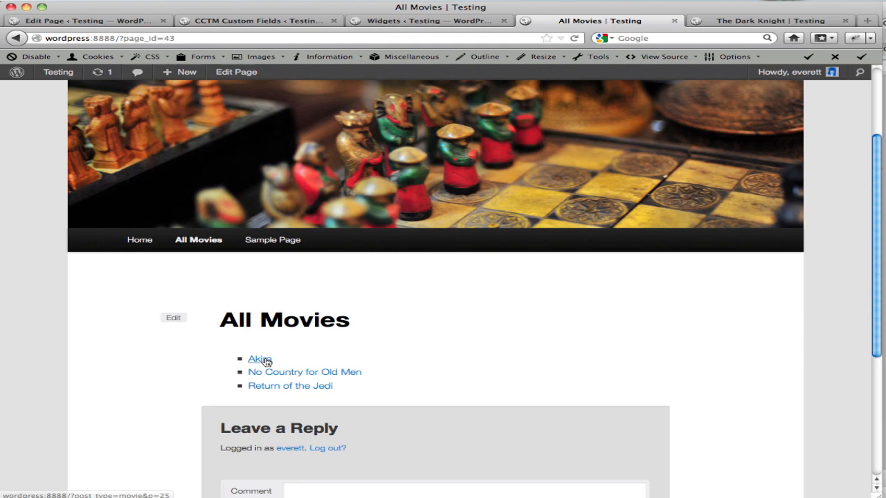
pyautogui.moveTo(265, 388)
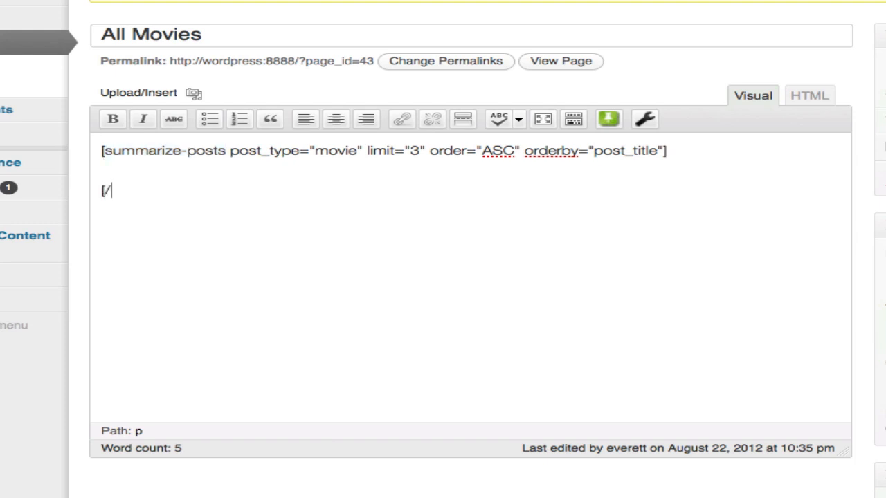
# Step: Add a closing [/summarize-posts] tag after the movie shortcode and view the HTML source
pyautogui.write('/summarize-posts]')
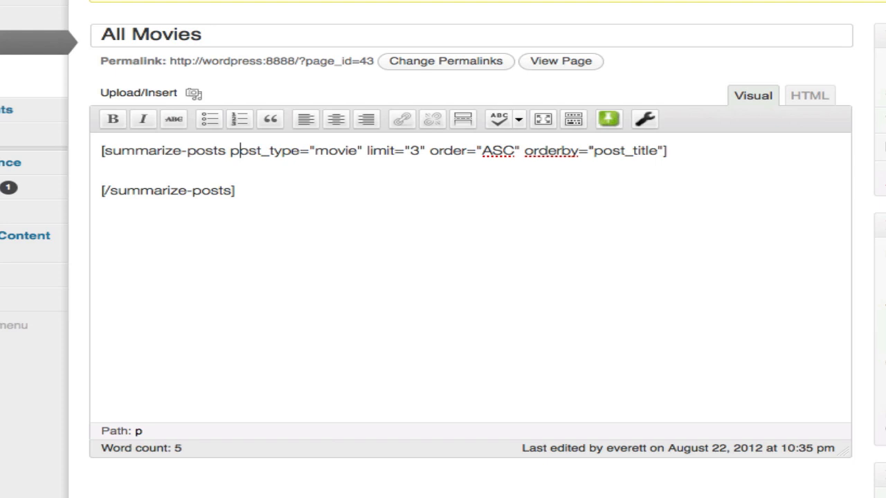
pyautogui.press('Backspace')
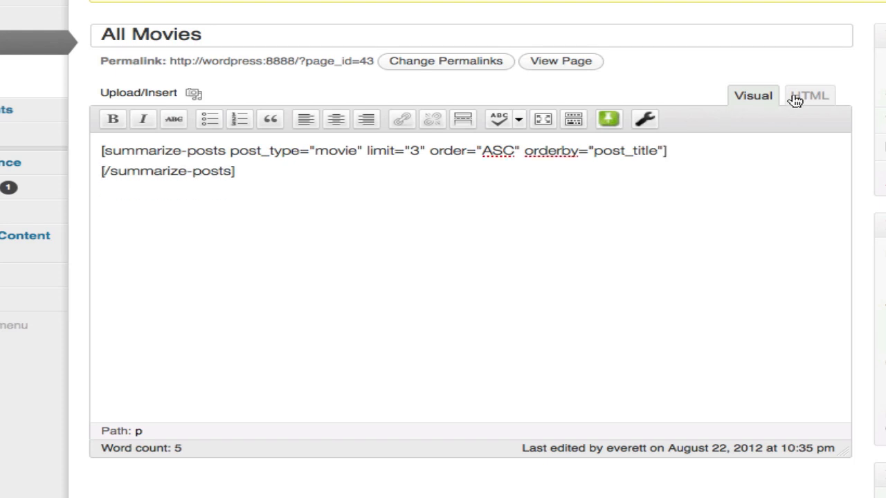
pyautogui.click(809, 95)
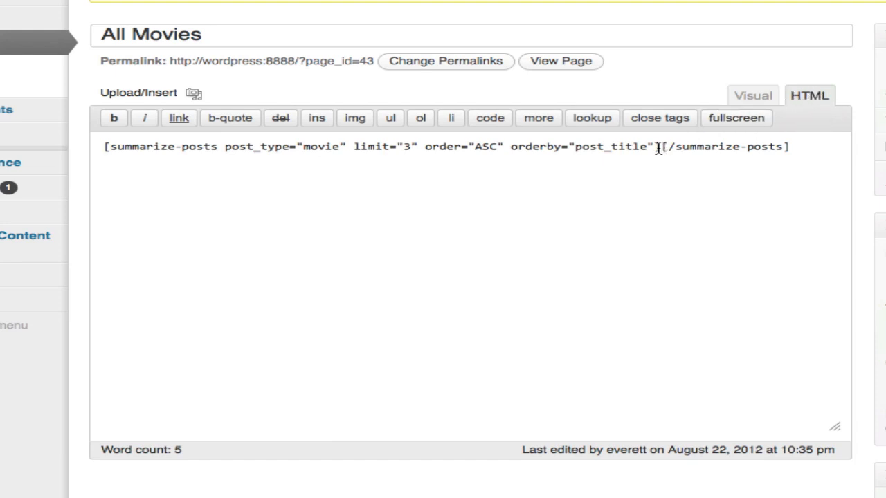
# Step: Type the <li><a href="[+permalink+]">[+post_title+]</a></li> template between the shortcode tags
pyautogui.press('Enter')
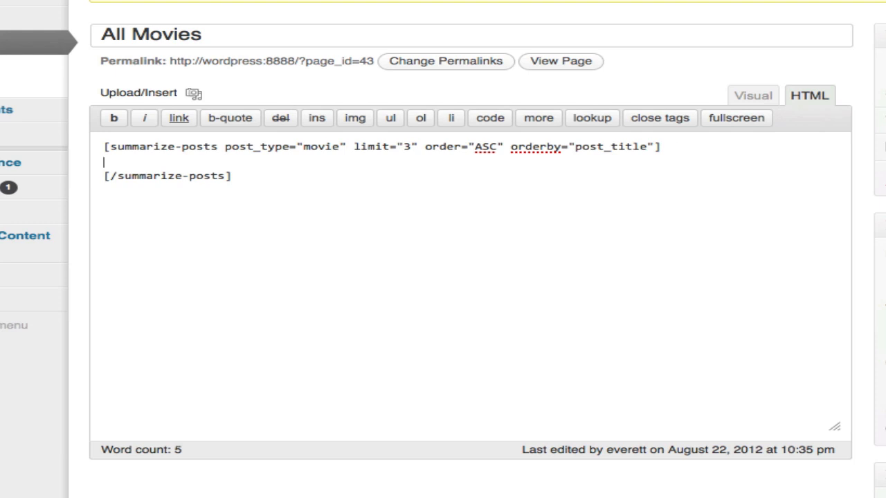
pyautogui.write('<')
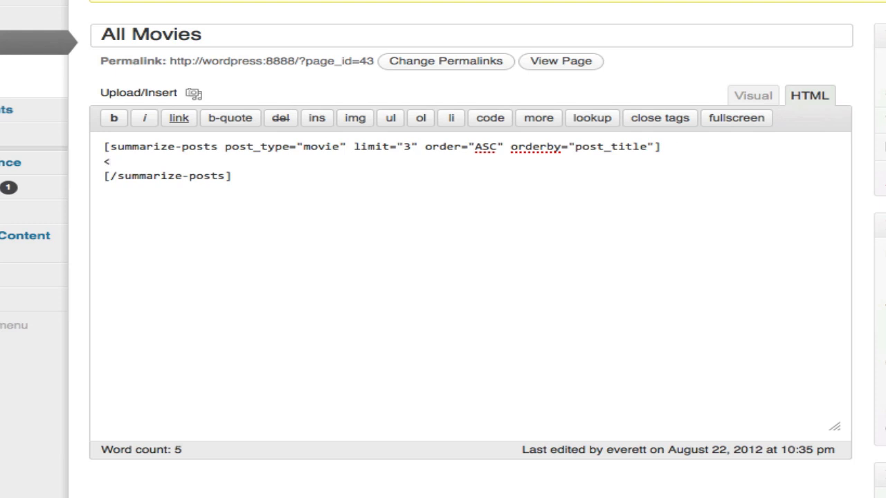
pyautogui.write('li')
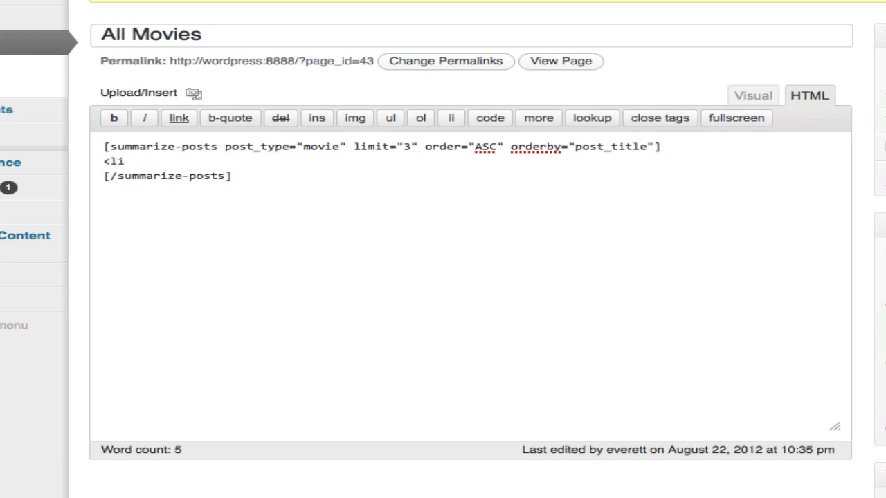
pyautogui.press('Backspace')
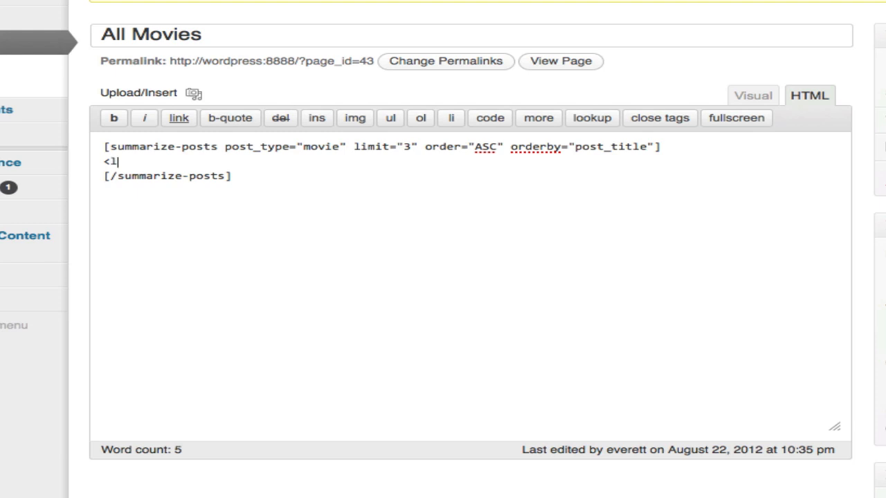
pyautogui.write('i>')
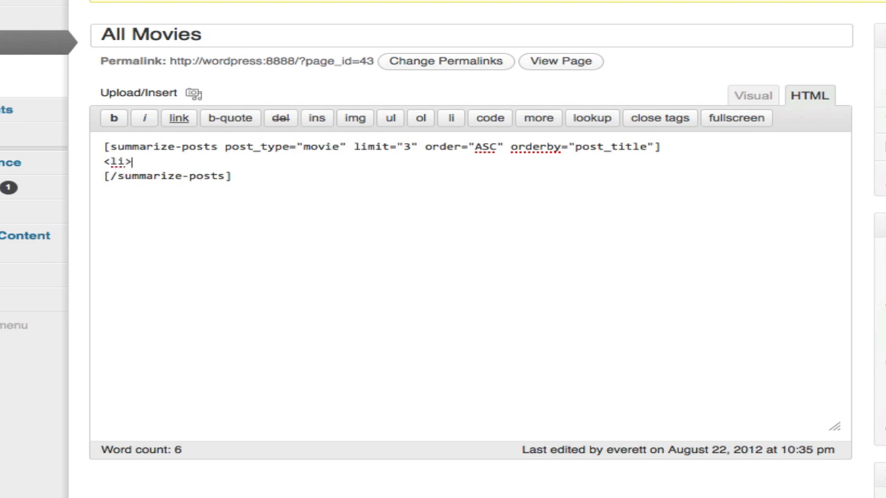
pyautogui.write('[+post_')
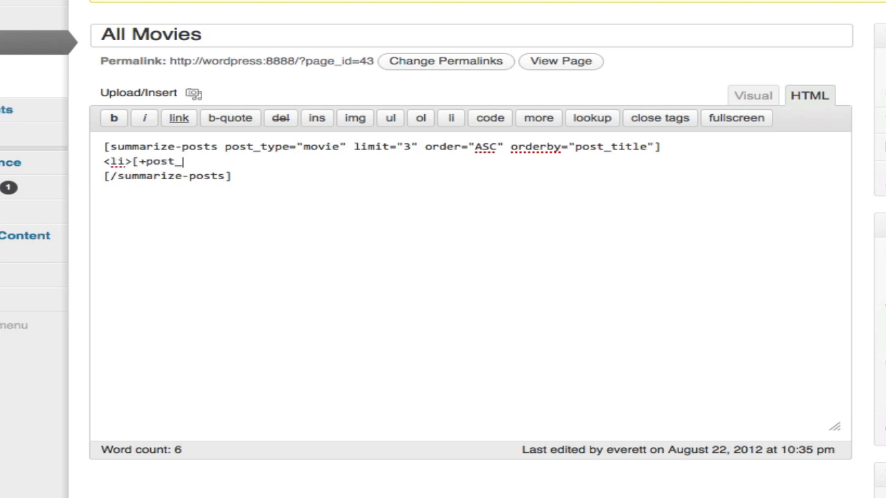
pyautogui.write('title+]')
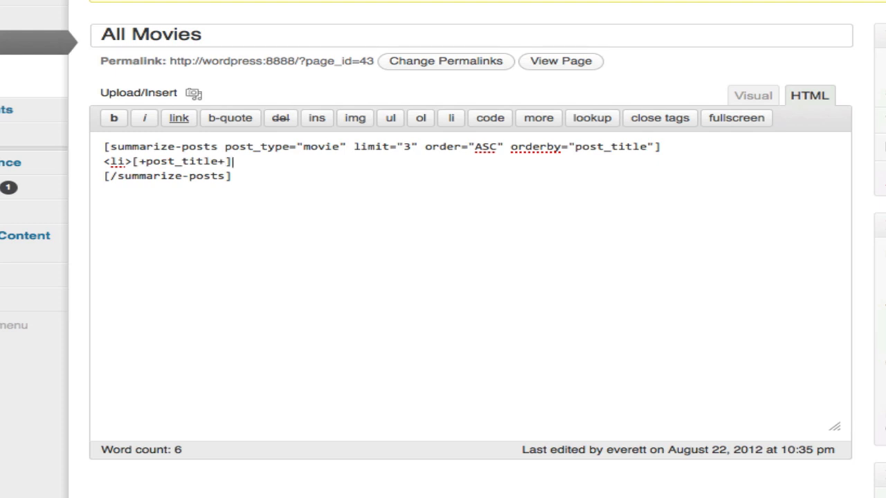
pyautogui.write('</i')
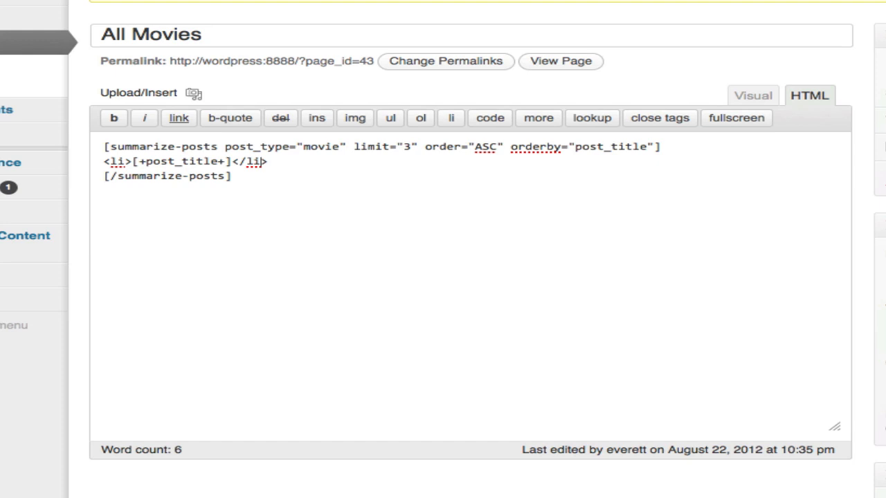
pyautogui.write('<a href="[+permalink+')
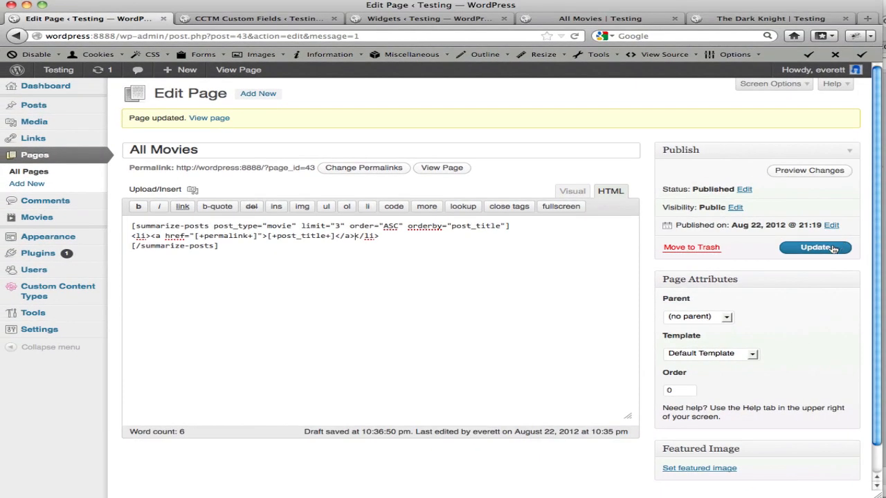
# Step: Save the template and view the live page with the movie titles as links
pyautogui.click(815, 248)
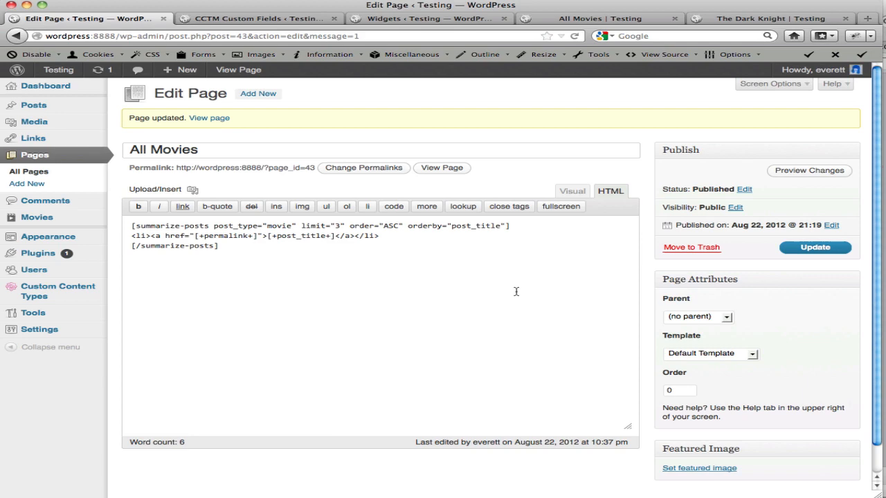
pyautogui.click(441, 167)
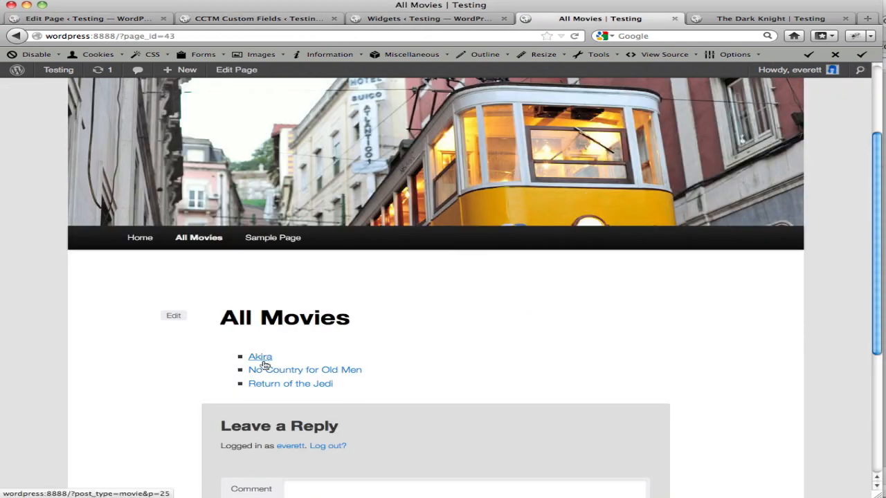
pyautogui.moveTo(427, 345)
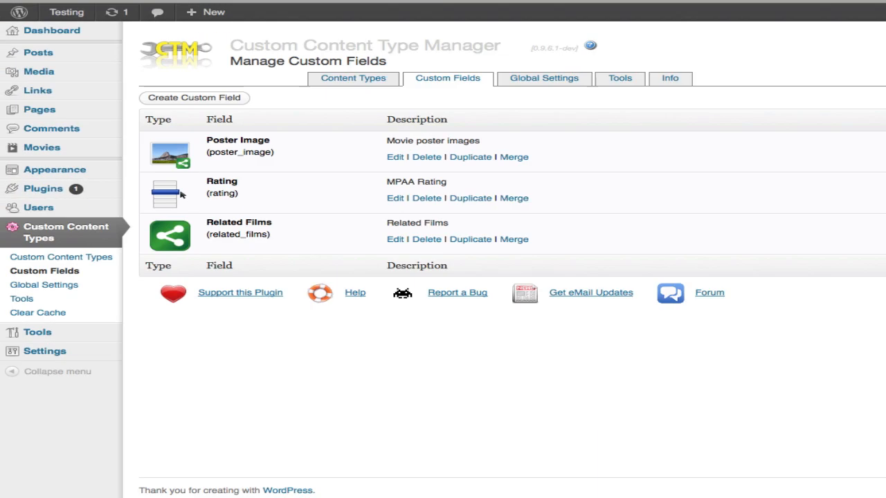
pyautogui.moveTo(49, 241)
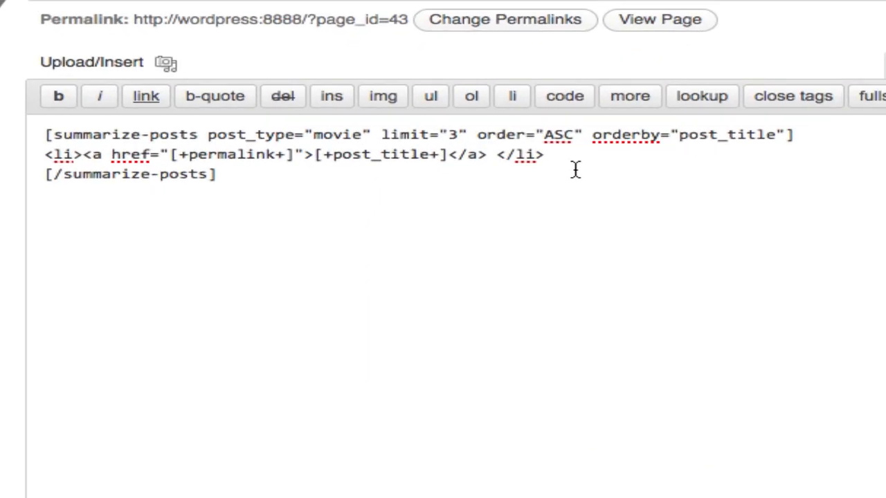
# Step: Append ([+rating+]) after the title link, save, and return to editing the page
pyautogui.write('([+rating+')
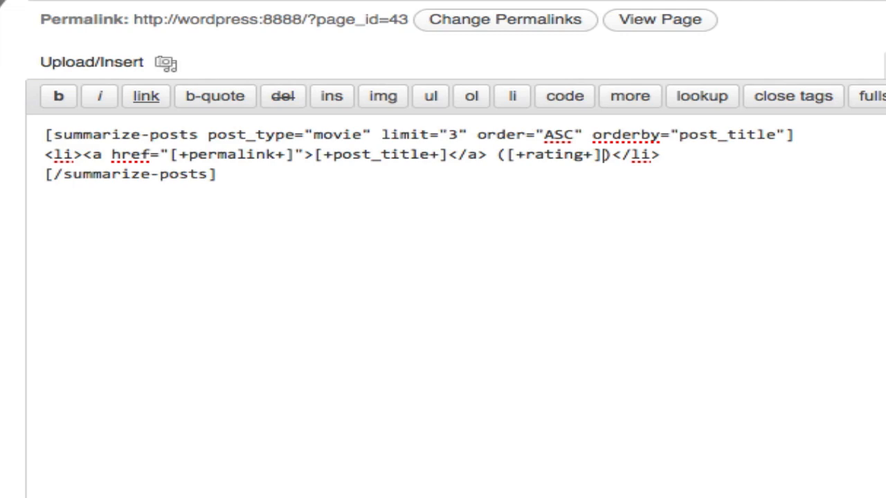
pyautogui.click(813, 247)
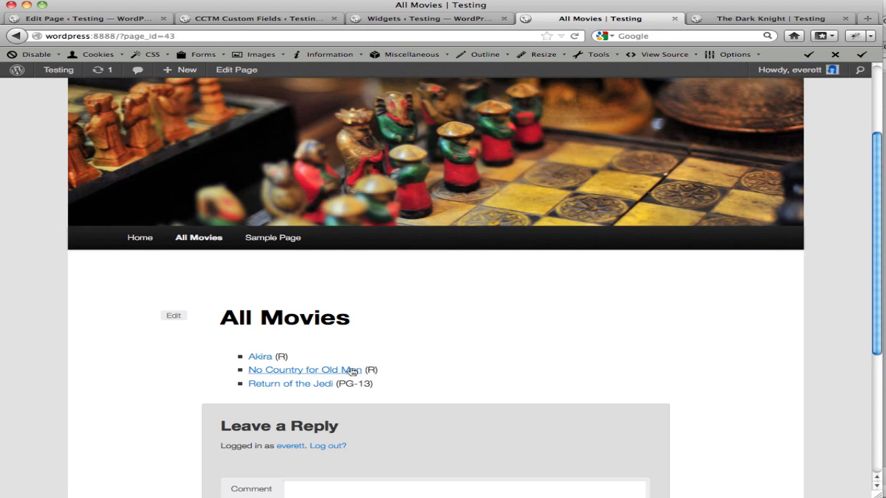
pyautogui.moveTo(405, 95)
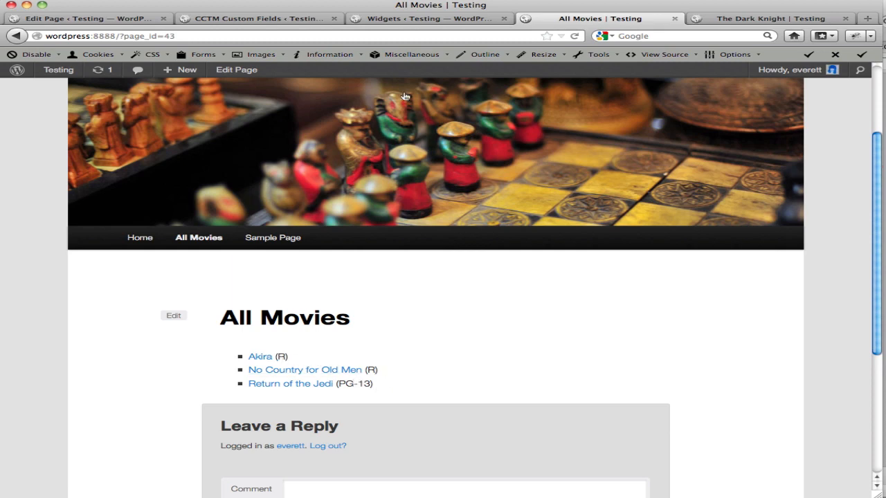
pyautogui.click(94, 18)
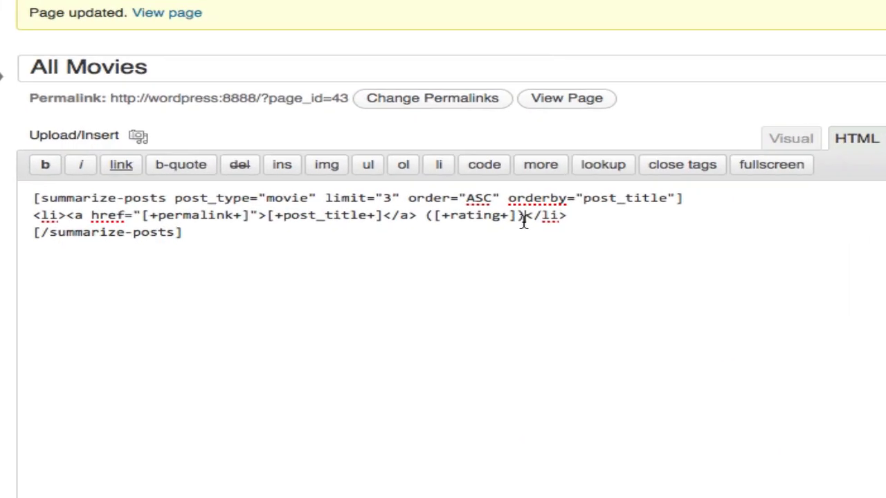
# Step: Add the [+poster_image+] placeholder before </li> and save the template
pyautogui.write('[+')
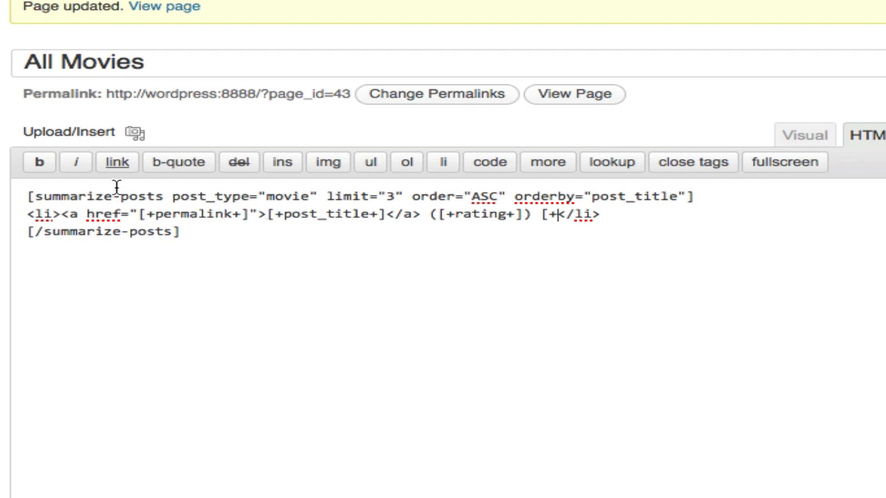
pyautogui.write('po')
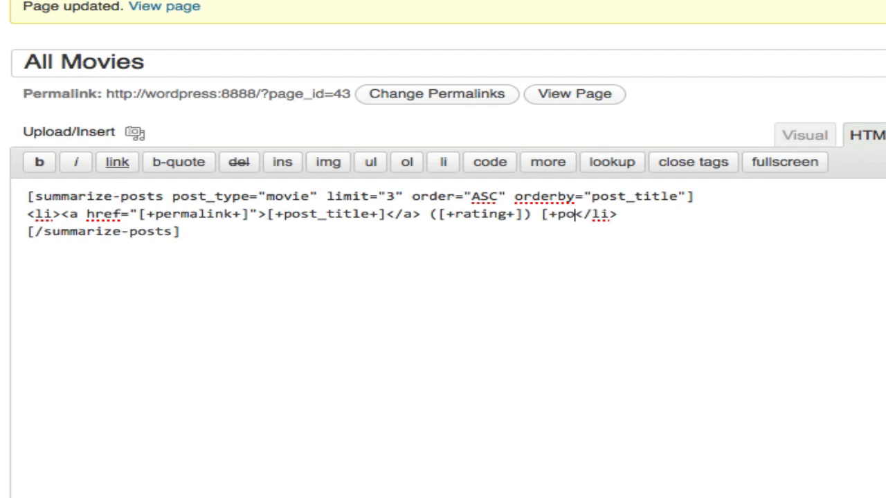
pyautogui.write('ster_images')
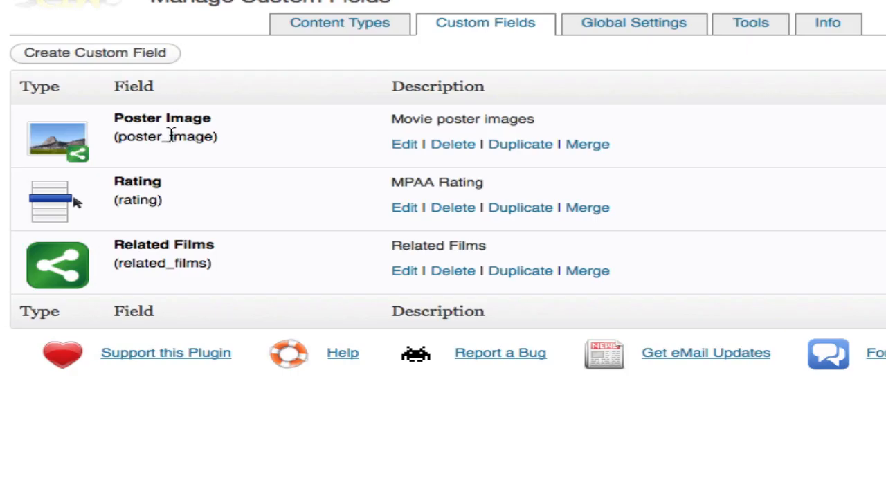
pyautogui.doubleClick(194, 137)
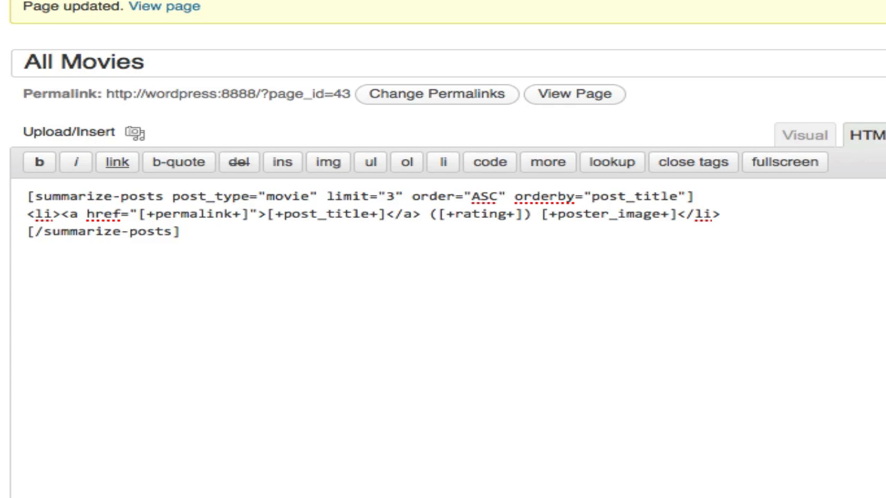
pyautogui.click(574, 93)
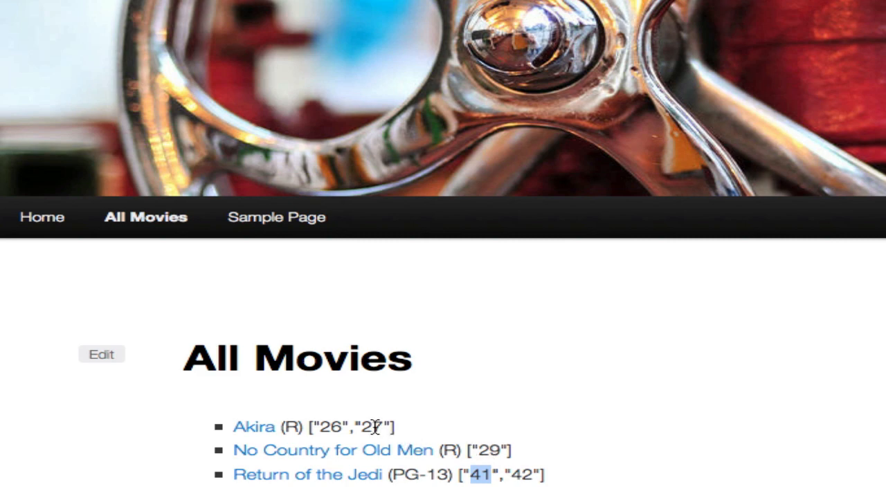
# Step: Change the placeholder to [+poster_image:to_image_tag+]
pyautogui.click(101, 354)
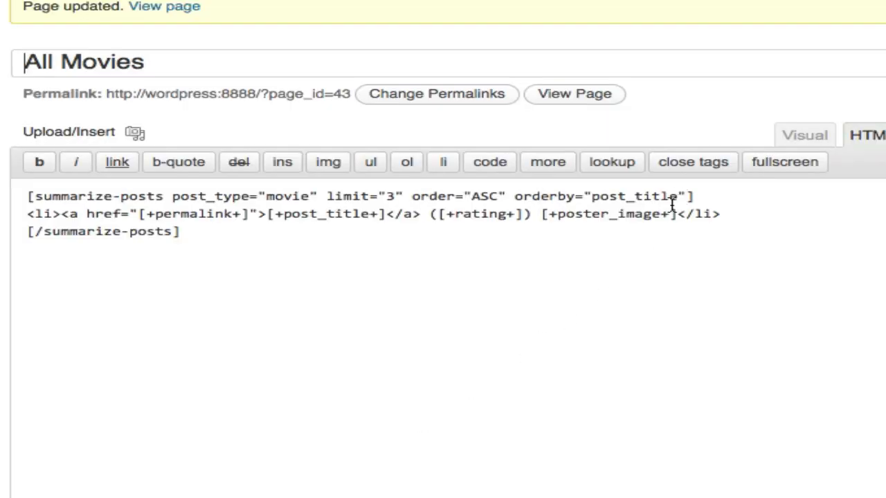
pyautogui.write(':')
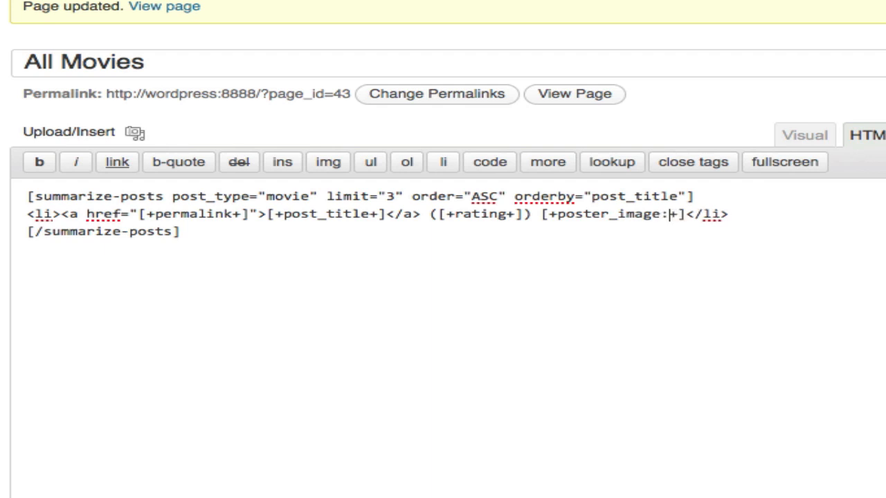
pyautogui.write('to_image_tag')
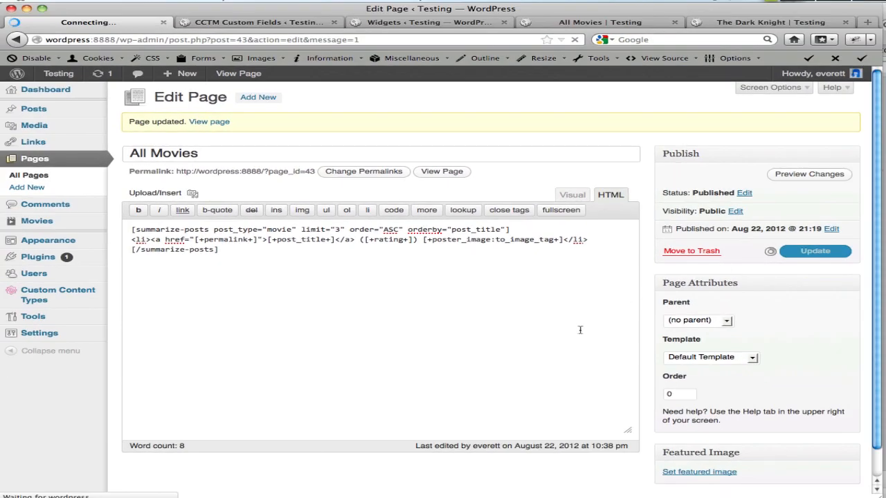
# Step: Reload the live All Movies page and scroll through the poster images
pyautogui.click(432, 23)
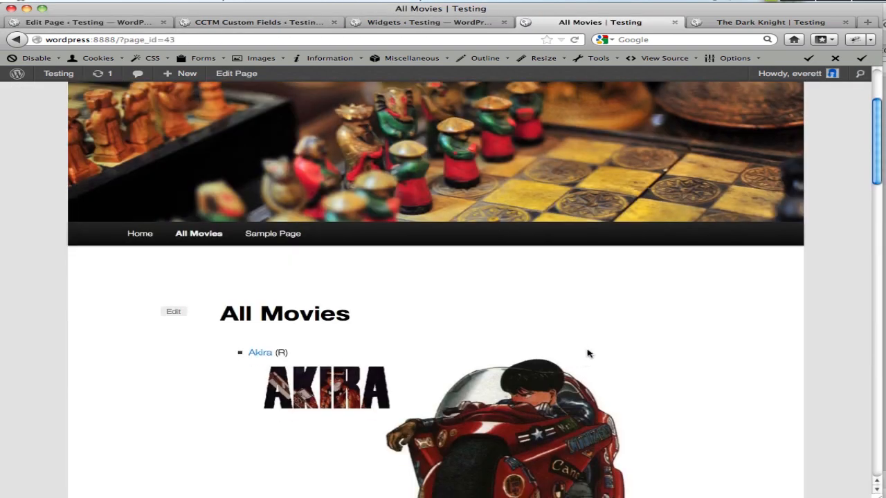
pyautogui.scroll(-3)
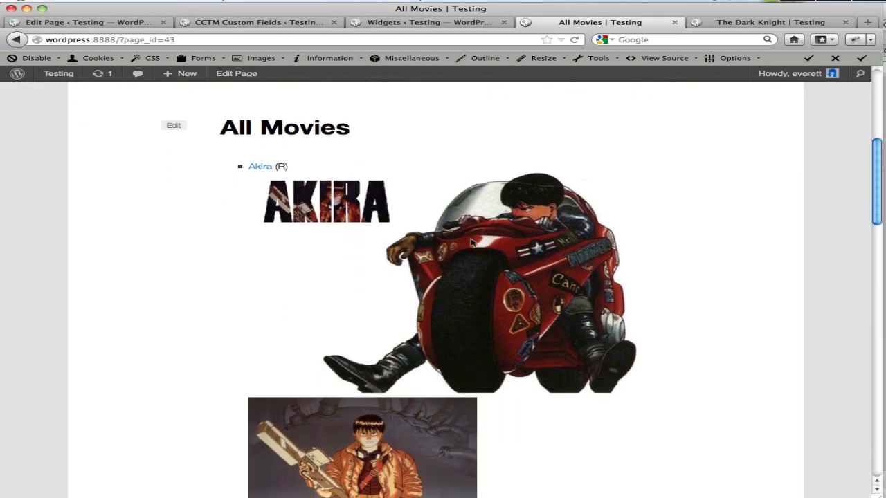
pyautogui.scroll(-3)
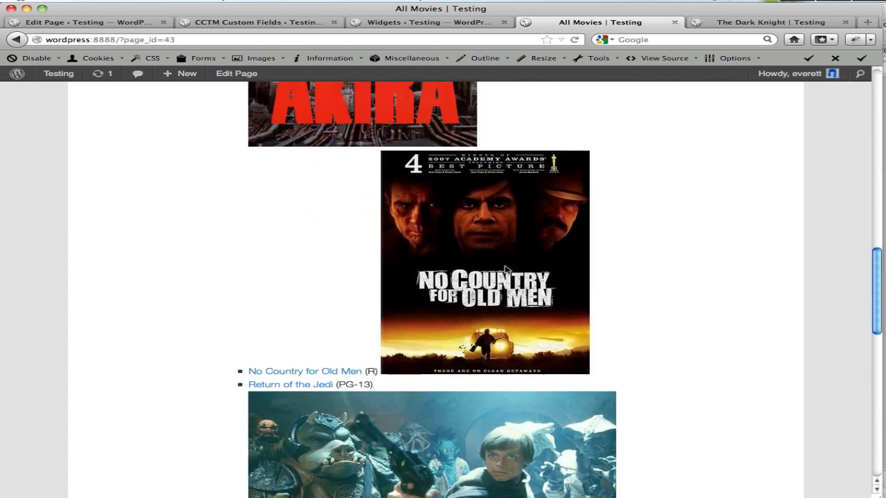
pyautogui.scroll(-3)
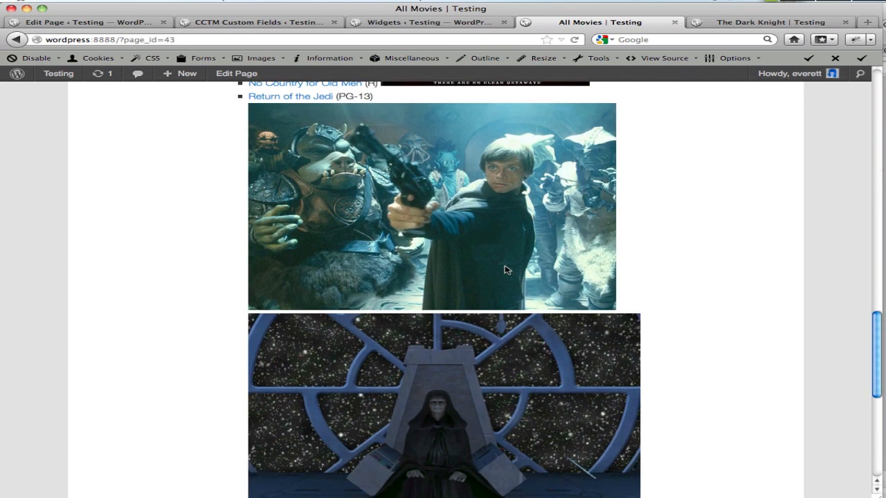
pyautogui.scroll(3)
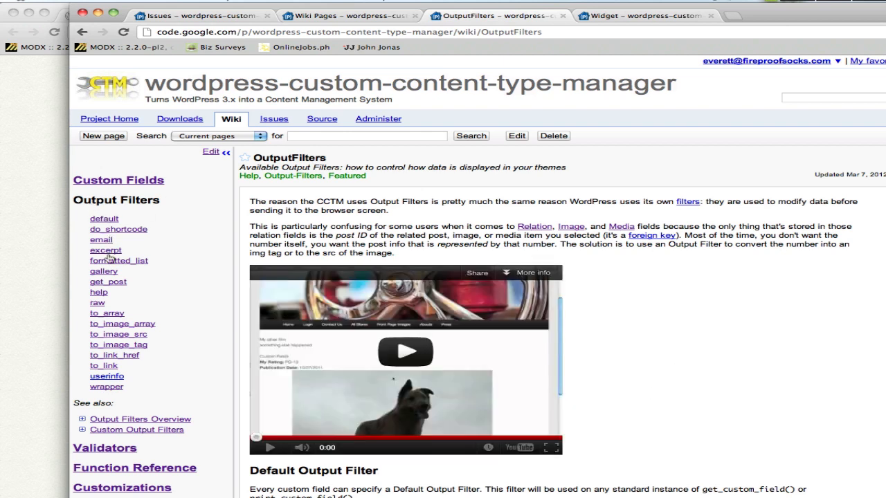
pyautogui.moveTo(99, 304)
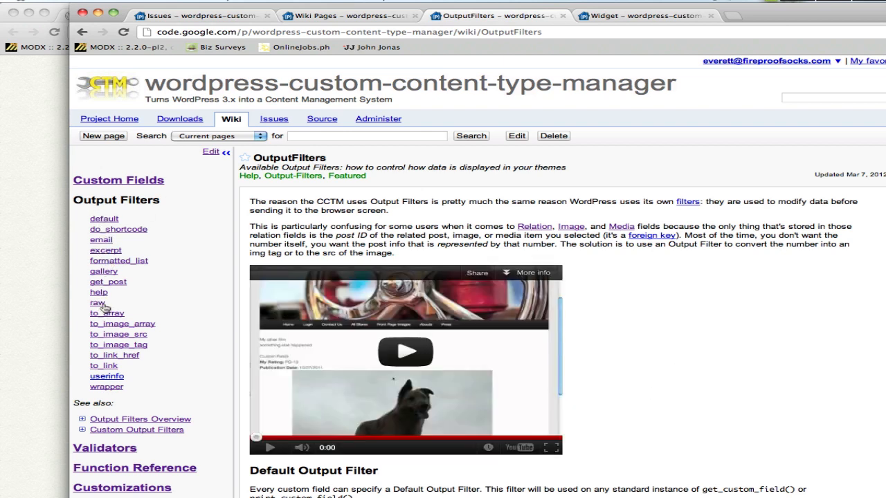
pyautogui.moveTo(147, 421)
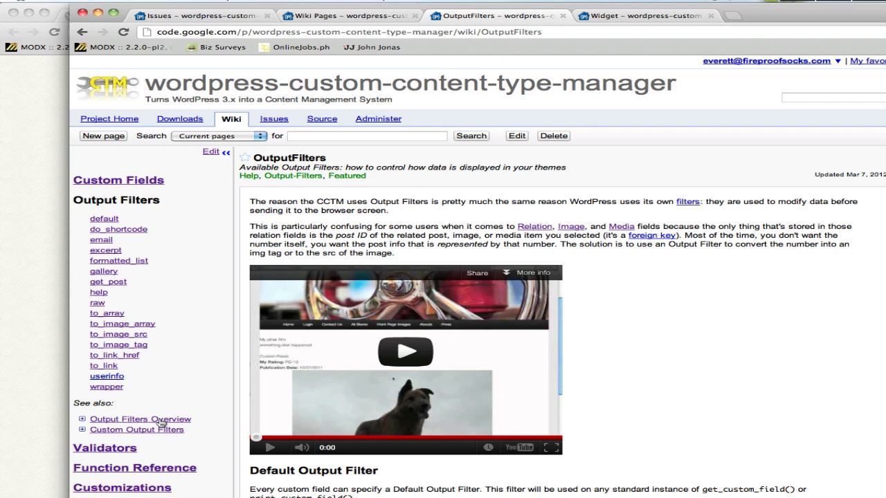
pyautogui.moveTo(168, 323)
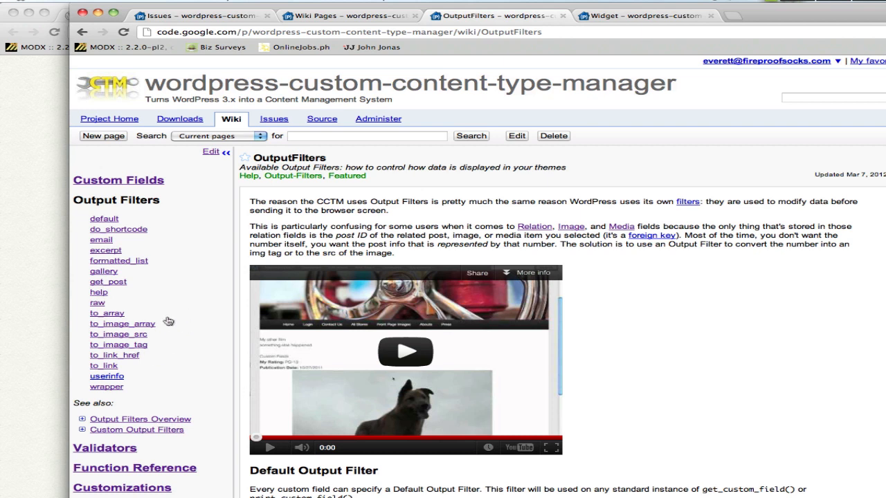
pyautogui.moveTo(235, 41)
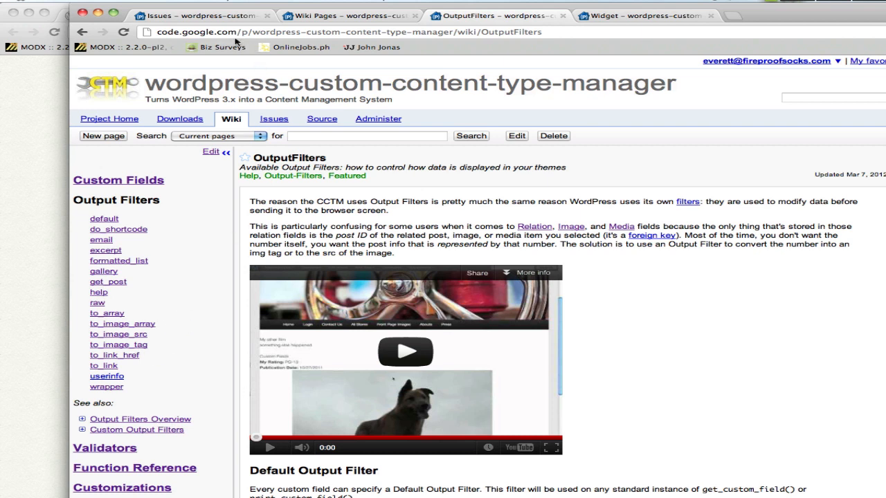
pyautogui.moveTo(189, 305)
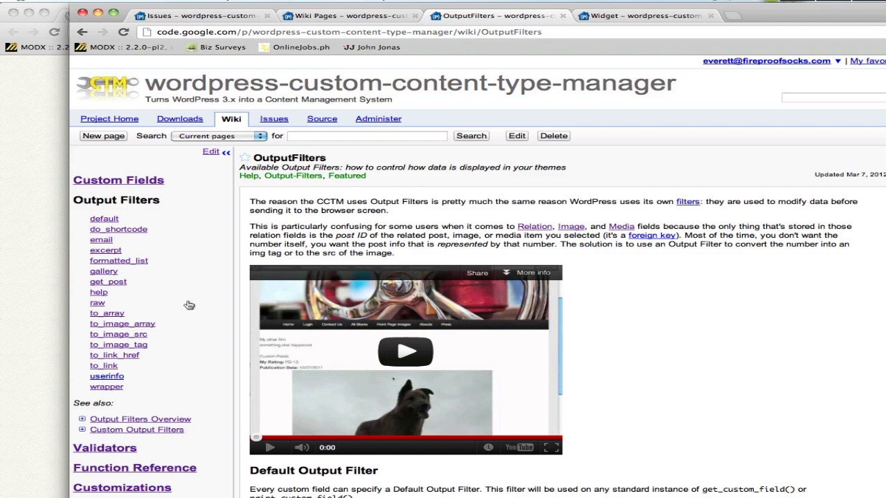